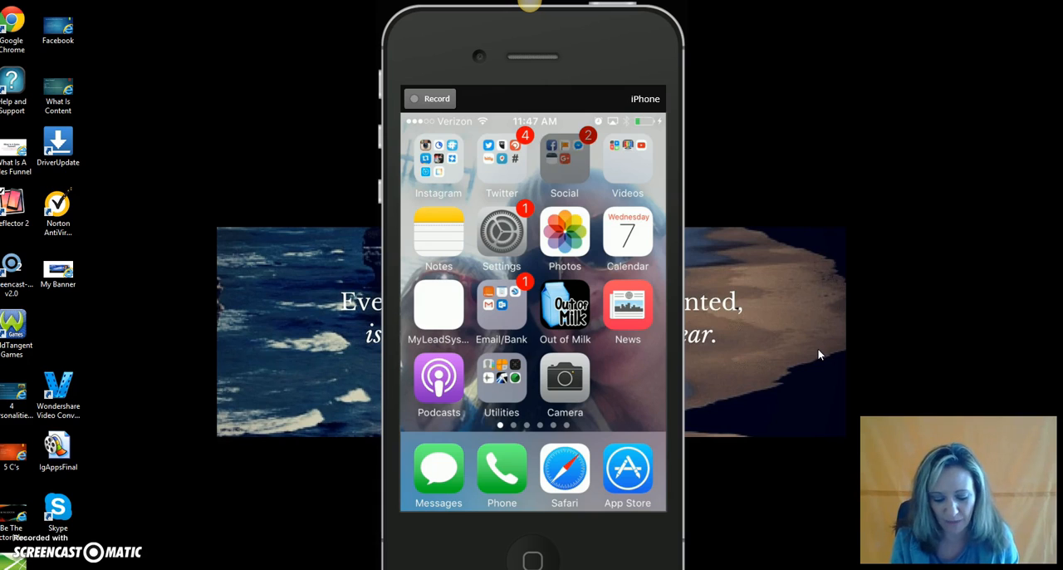
Launch Facebook from the Social folder to its News Feed
click(565, 158)
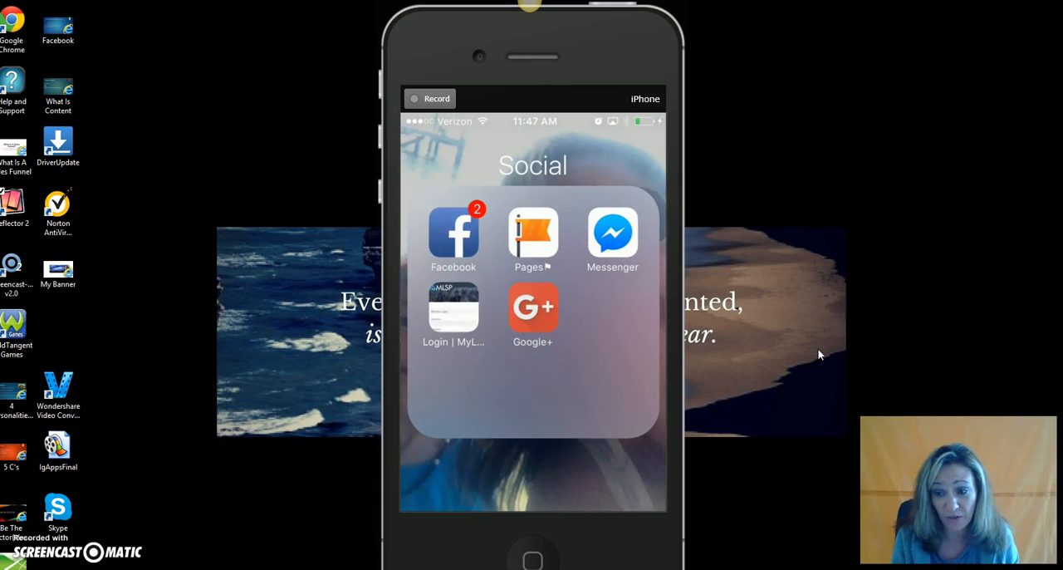
click(451, 232)
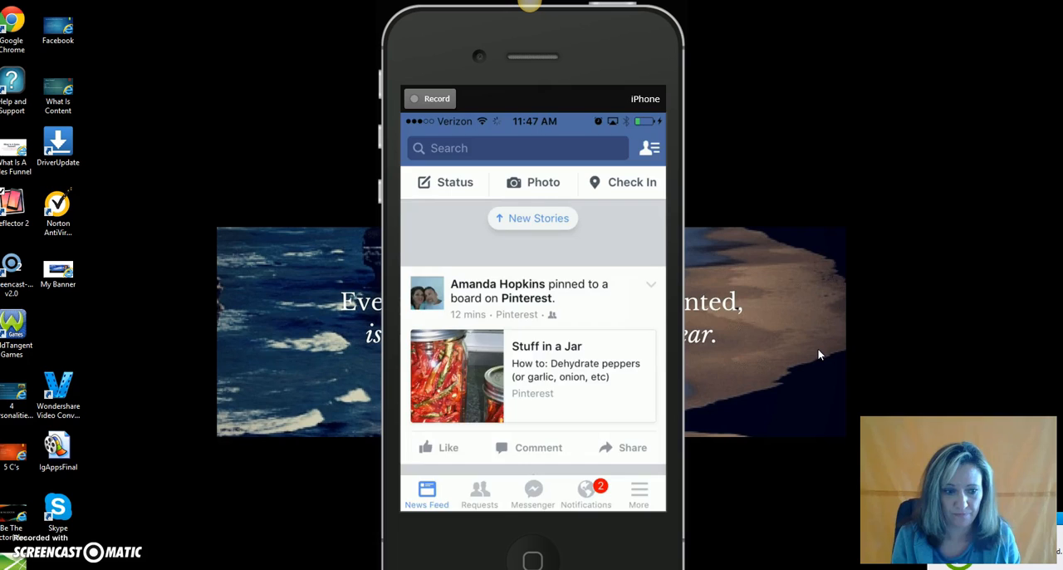
Start a new photo post with the in-app camera flipped to the front selfie view
click(531, 183)
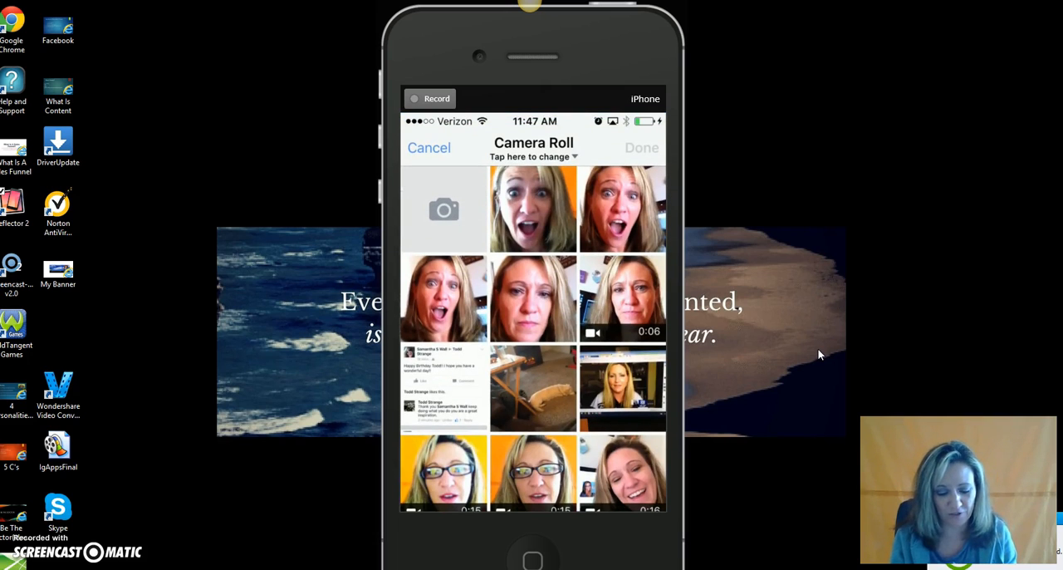
click(444, 209)
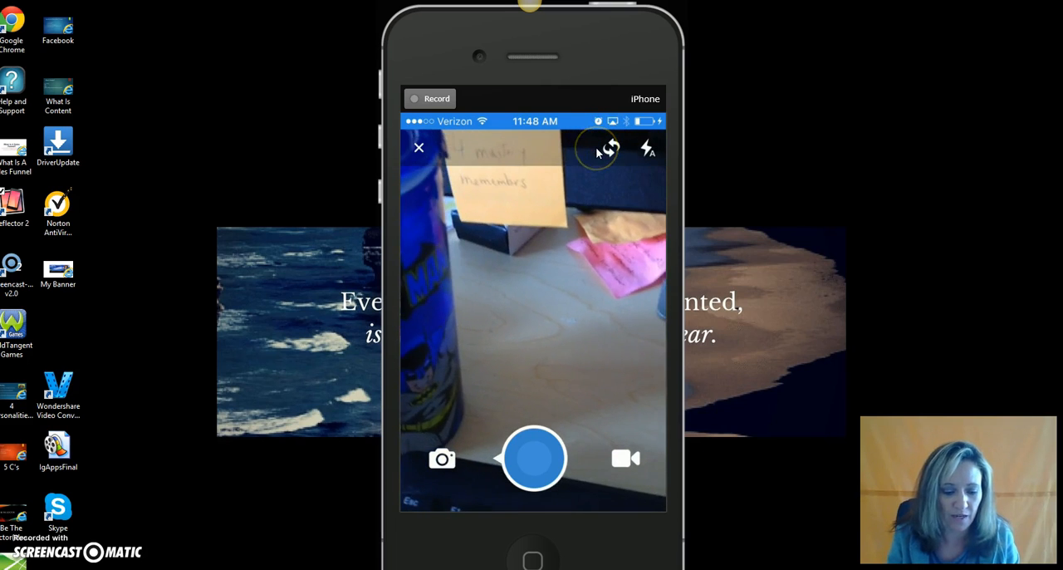
click(606, 147)
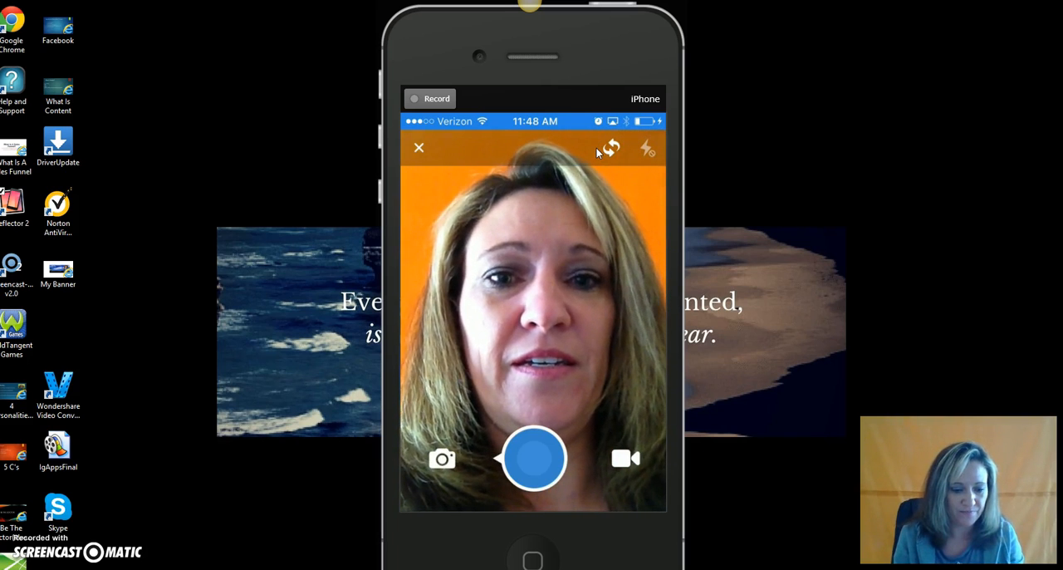
Take the selfie, apply the Emerald filter, and begin adding text over it
click(535, 458)
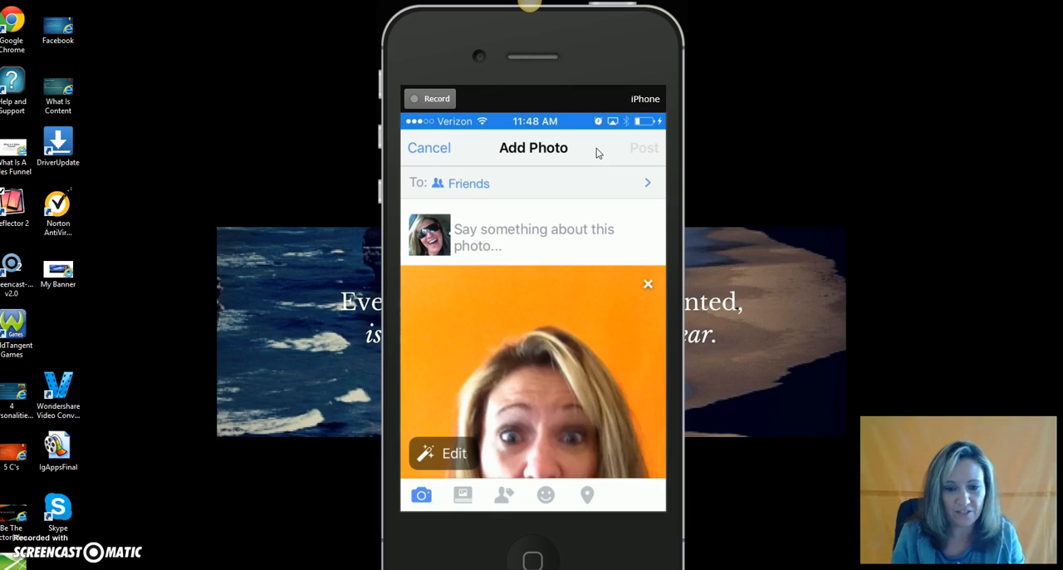
click(442, 452)
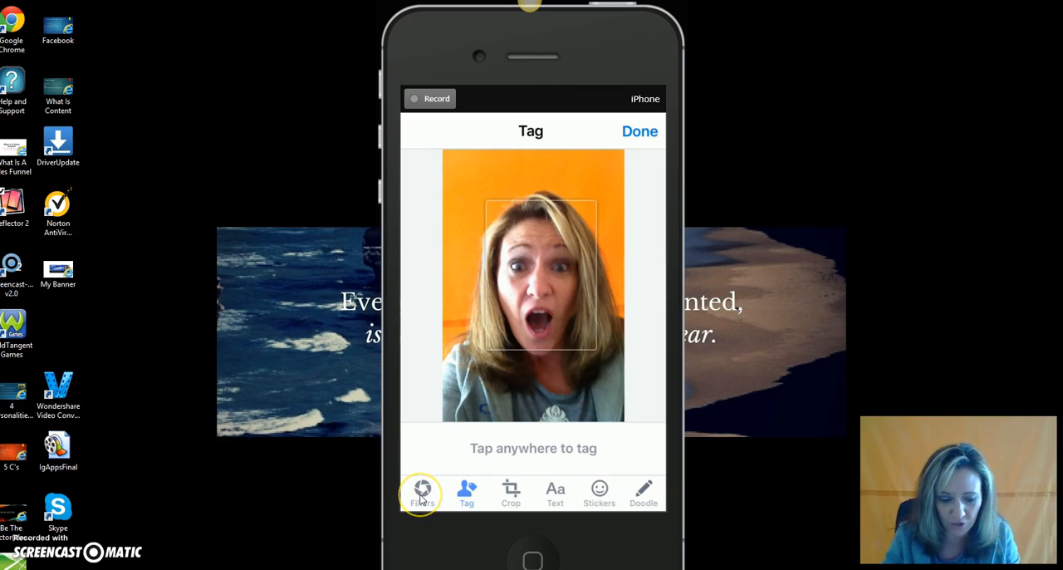
click(422, 492)
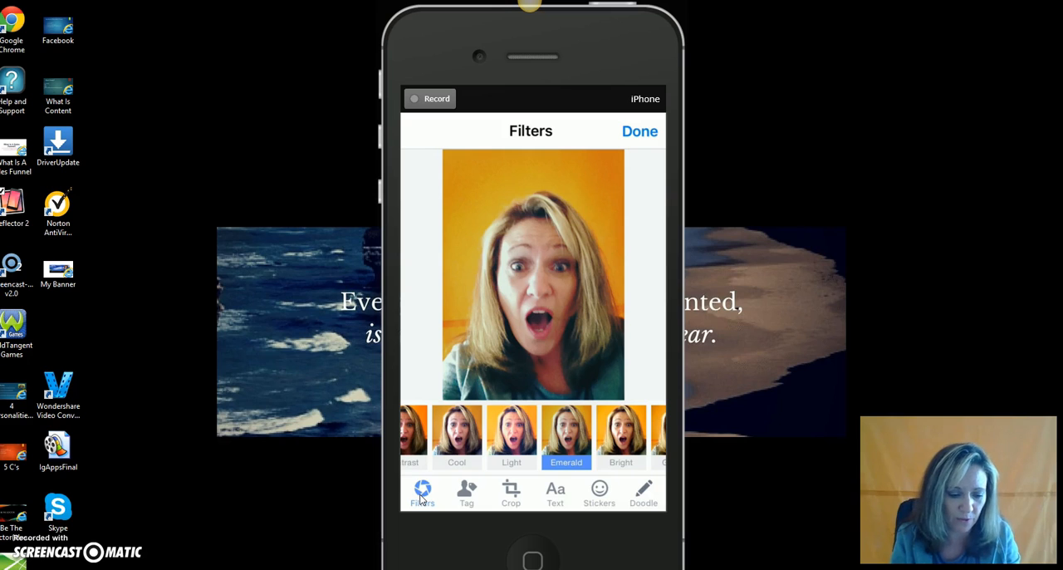
click(511, 491)
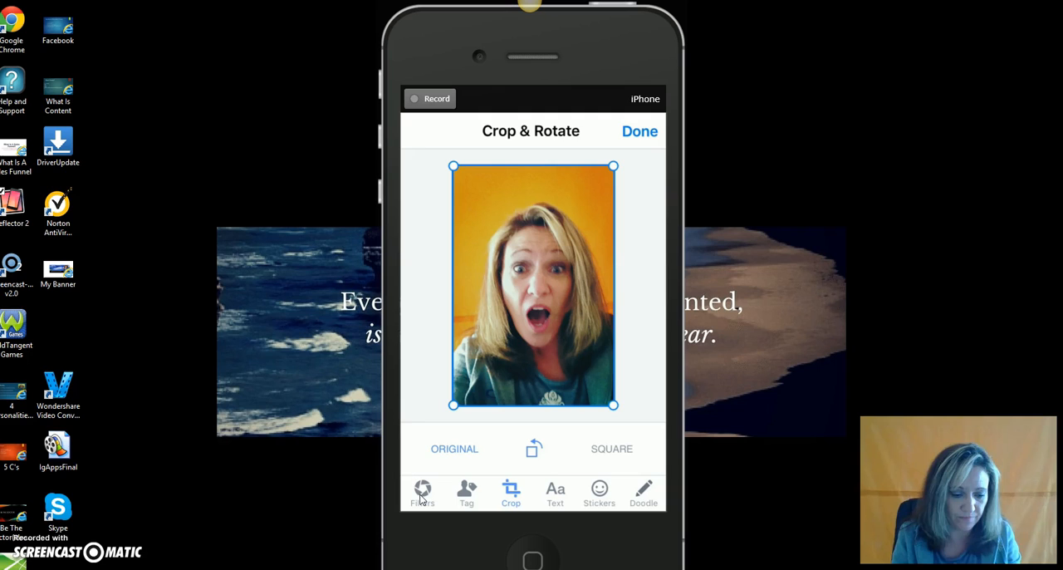
click(555, 491)
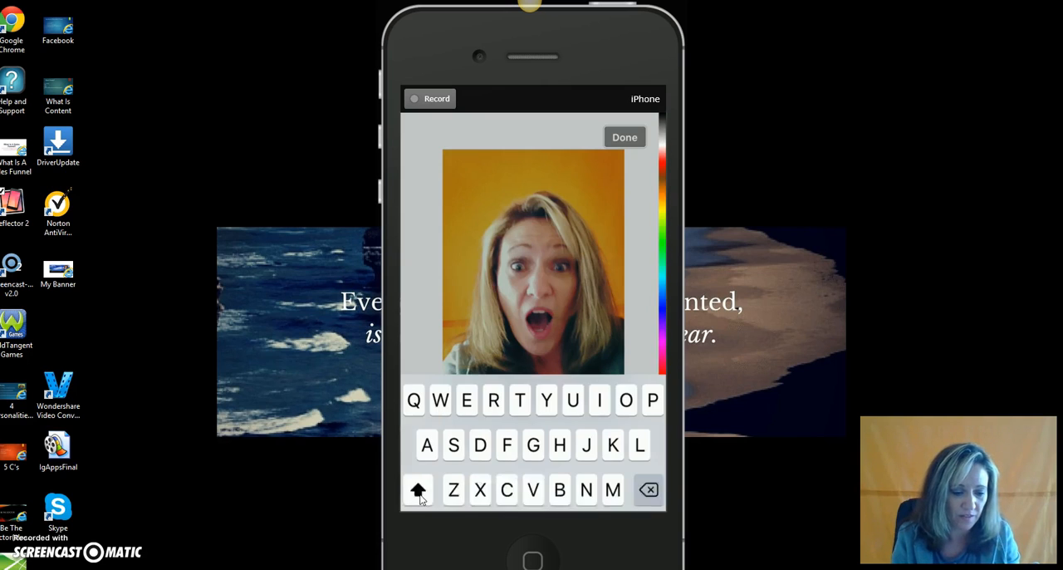
Caption the selfie with green 'What??' placed near the bottom
click(440, 398)
text(What??)
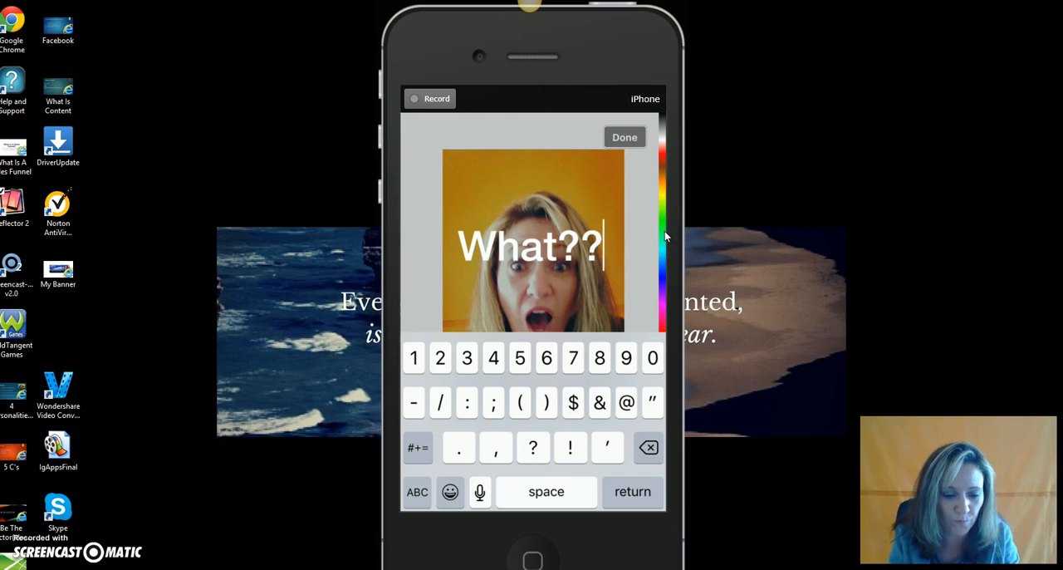
click(417, 492)
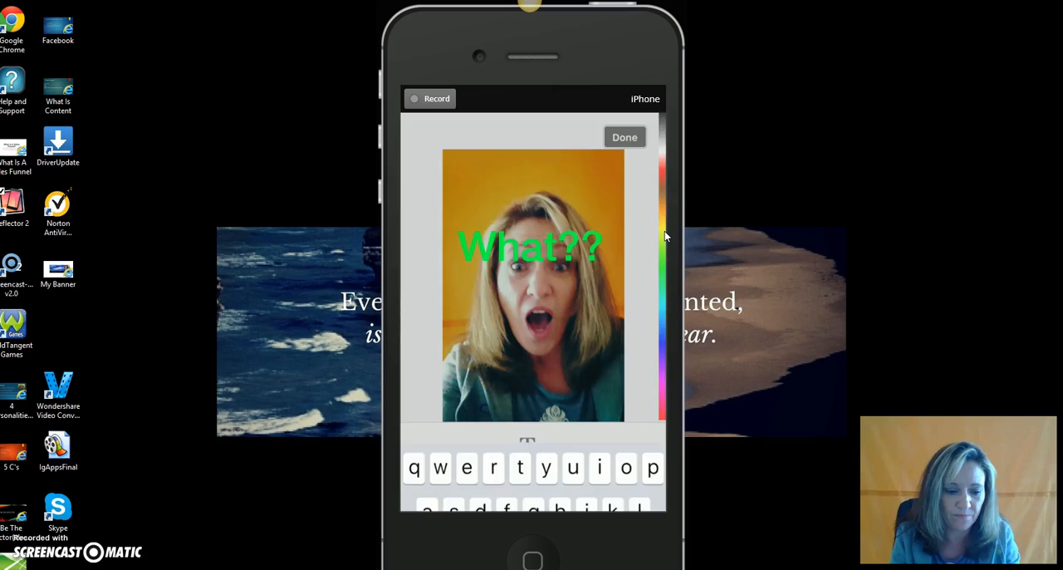
click(625, 136)
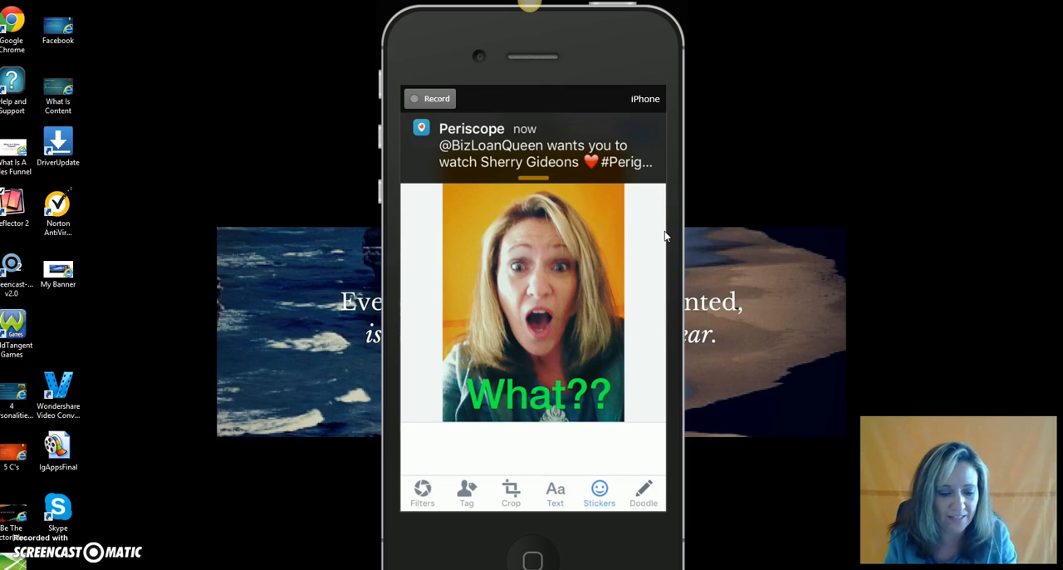
Download The GaMERCaT pack and place its heart-eyed black cat sticker top-left
click(597, 490)
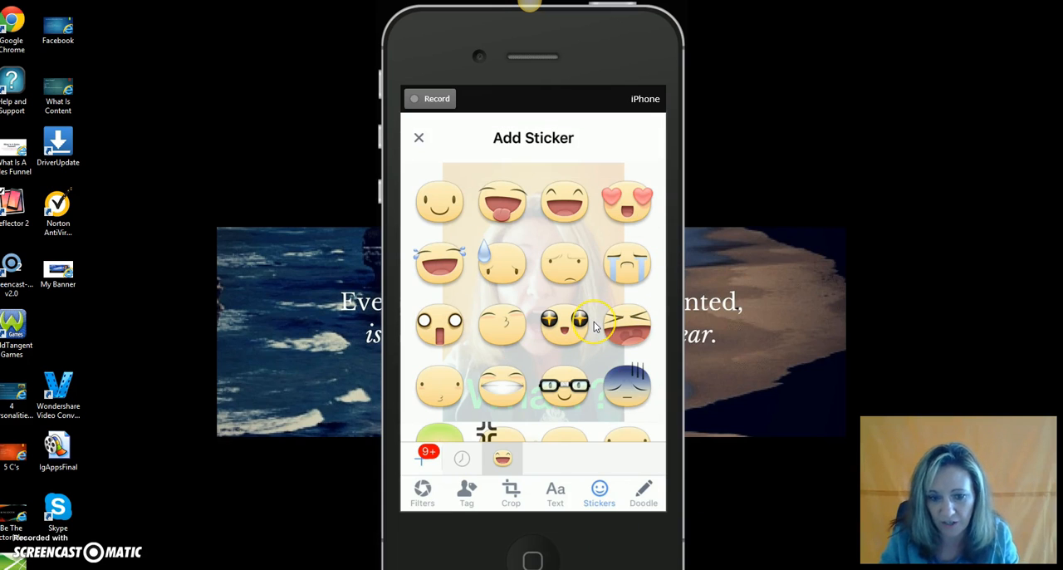
mouse_move(402, 465)
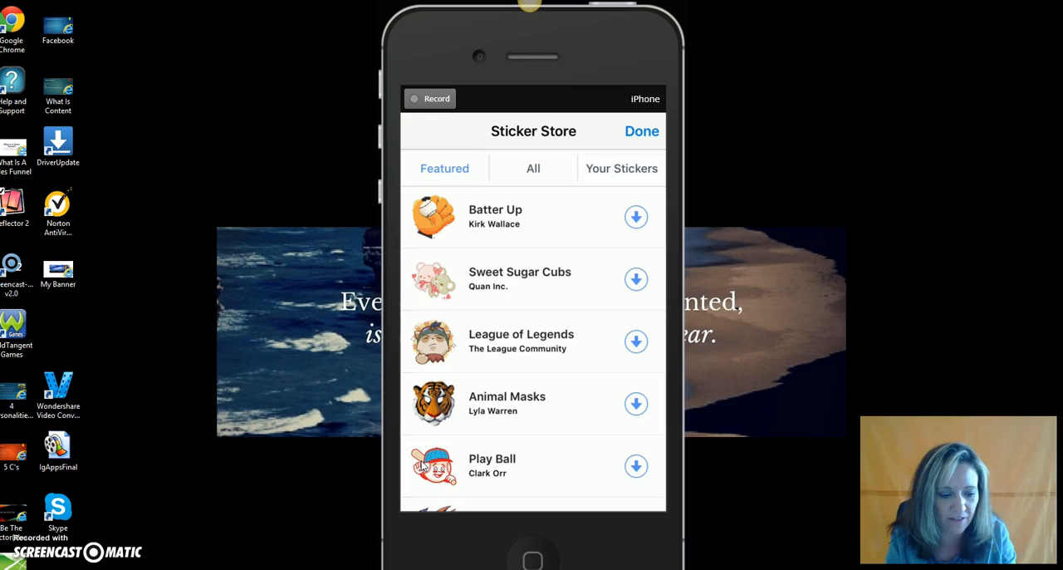
scroll(down, 3)
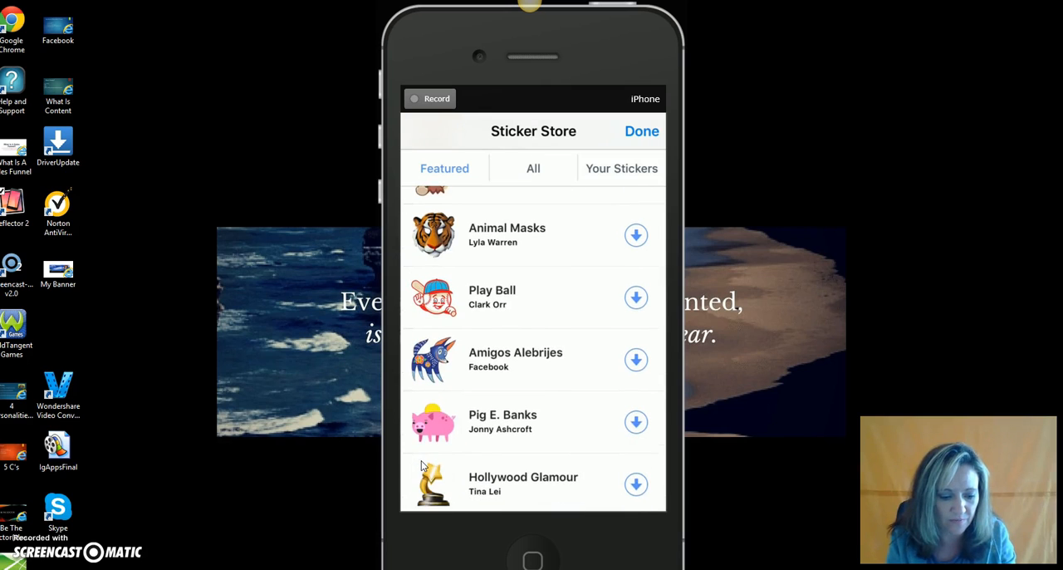
scroll(down, 3)
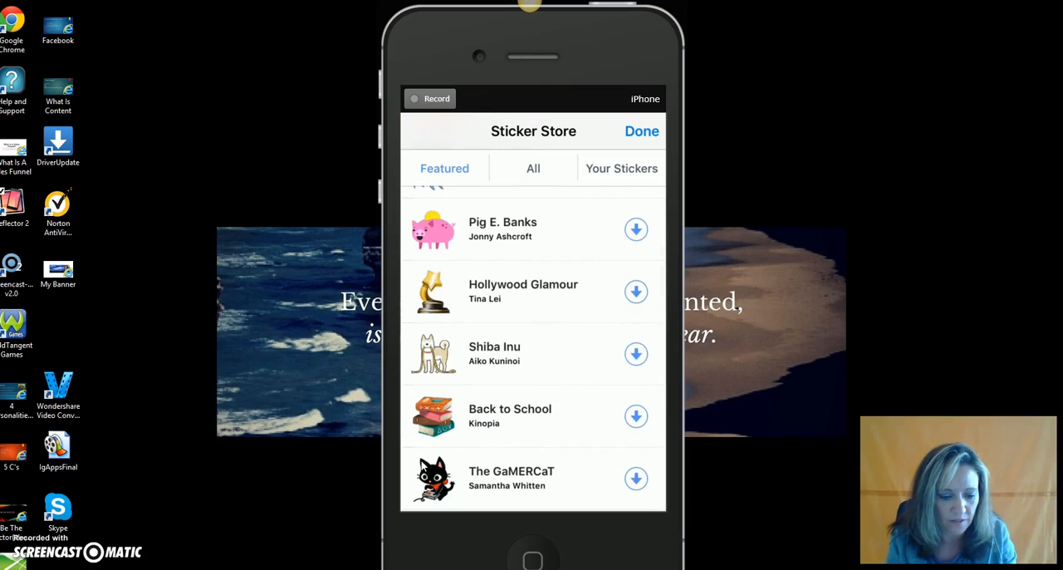
scroll(down, 3)
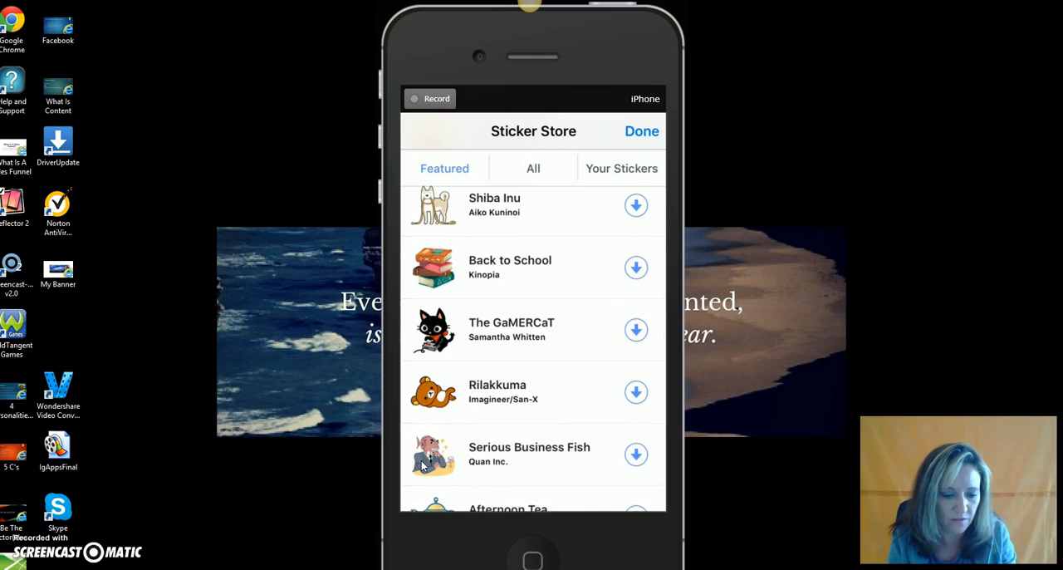
click(636, 328)
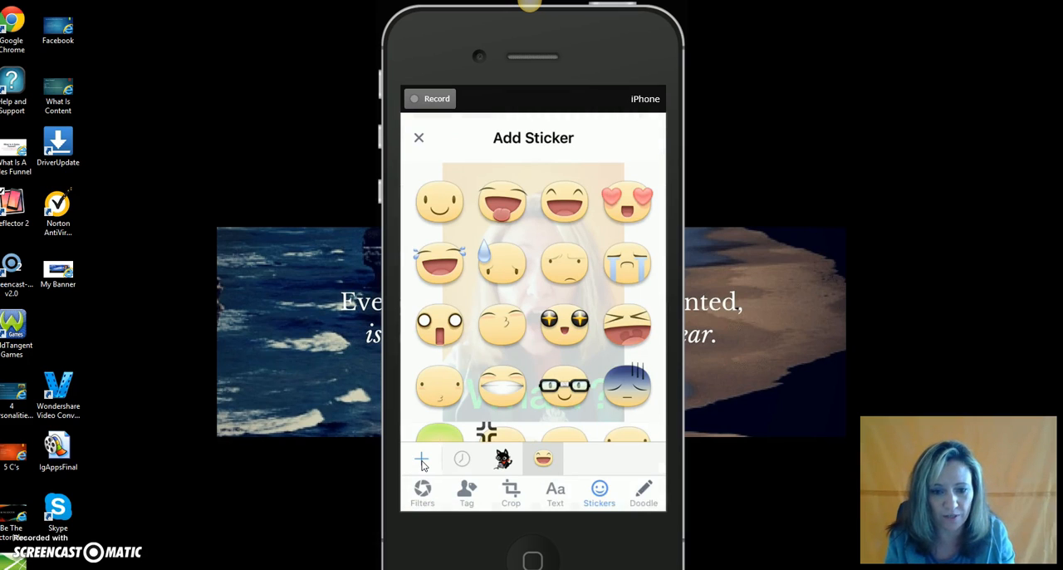
click(504, 458)
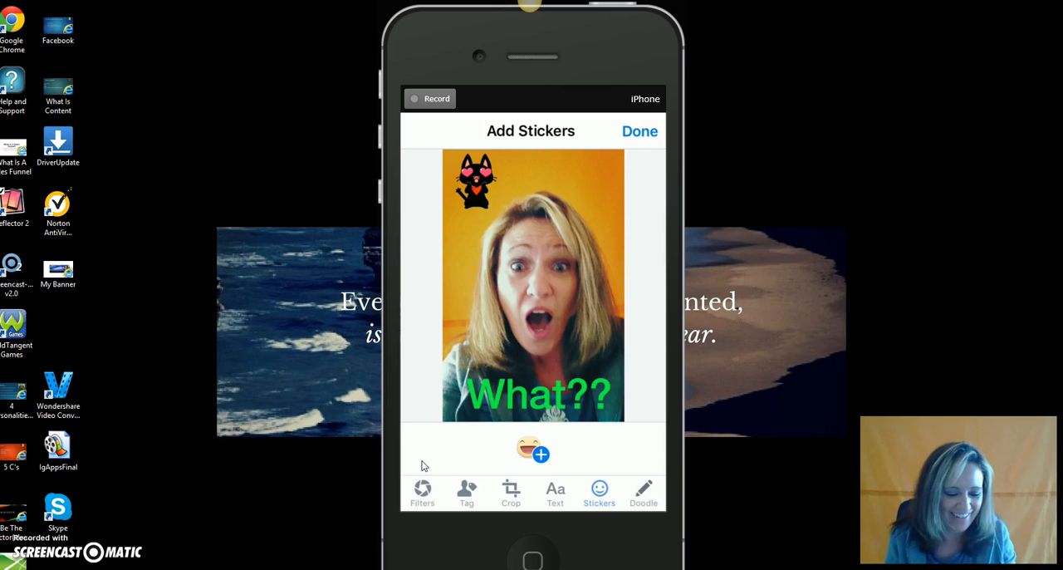
Doodle a blue scribble, undo it, and return the edited selfie to the Add Photo composer
click(644, 495)
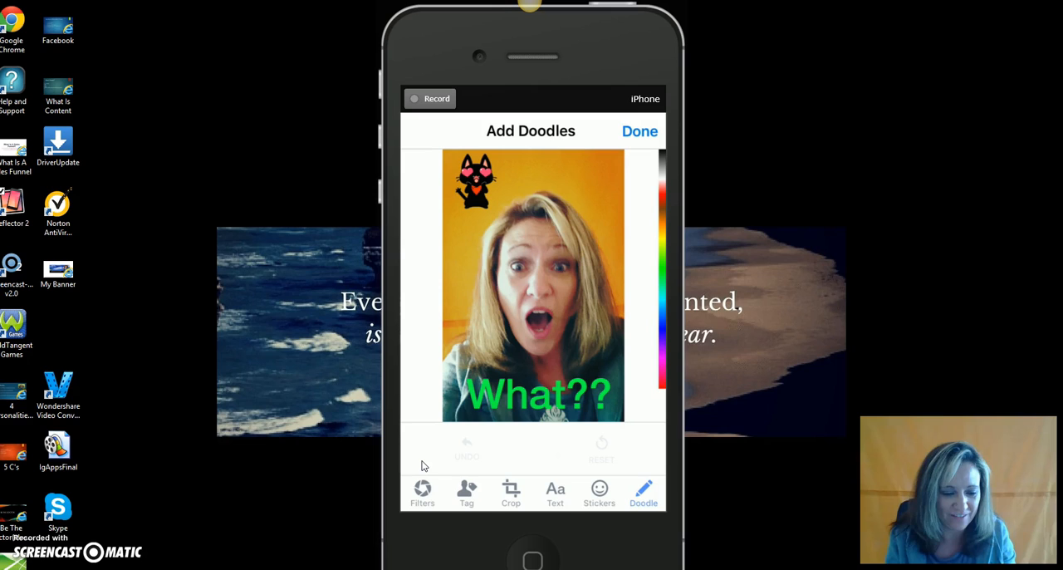
drag(568, 203, 590, 182)
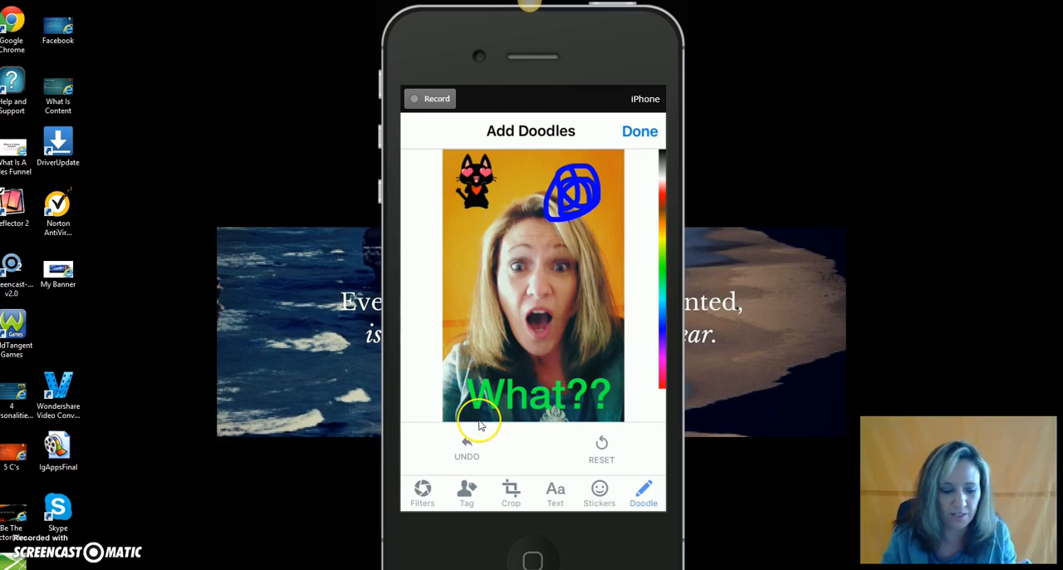
click(465, 448)
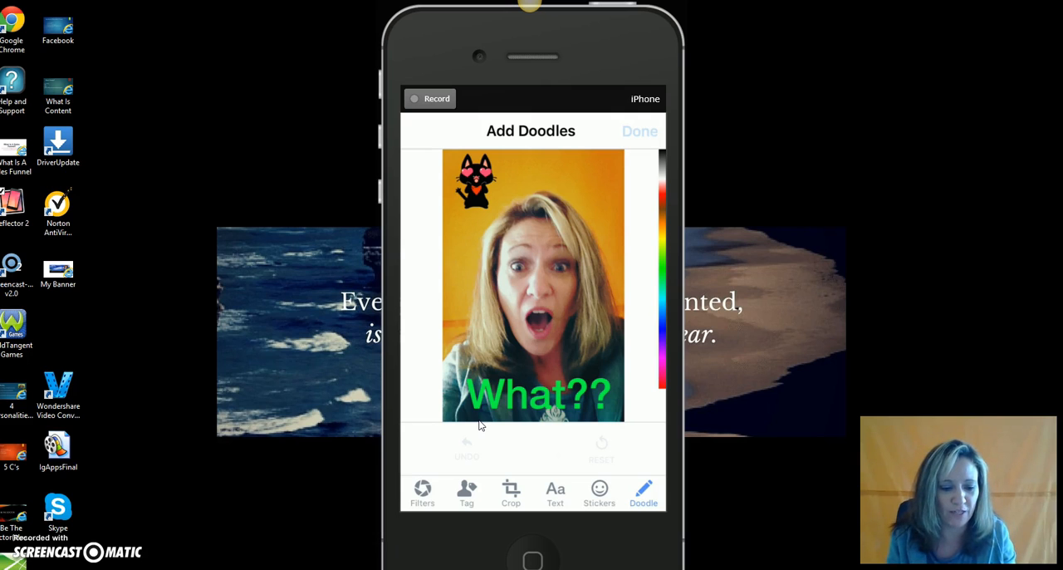
click(638, 129)
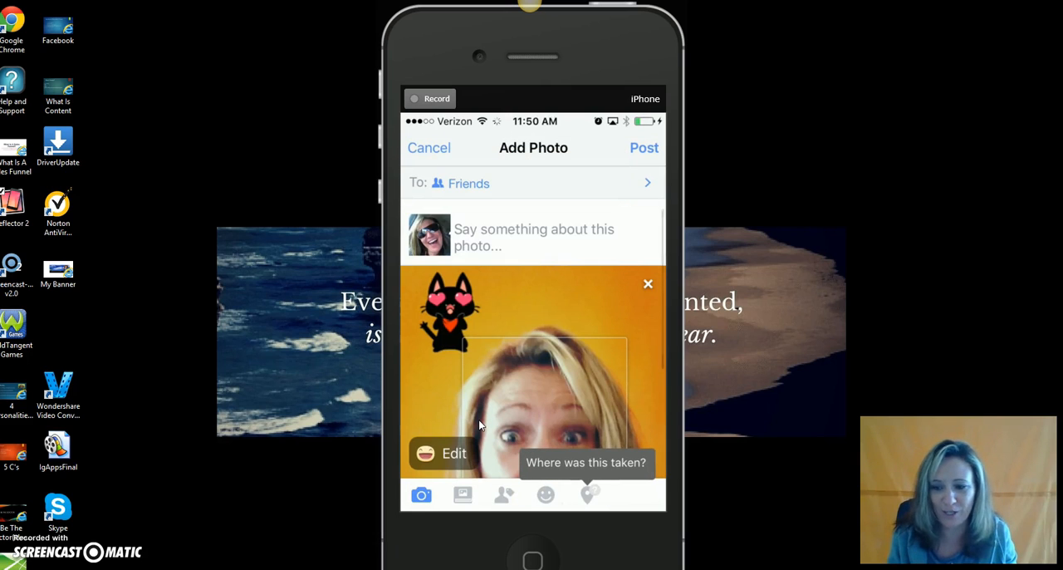